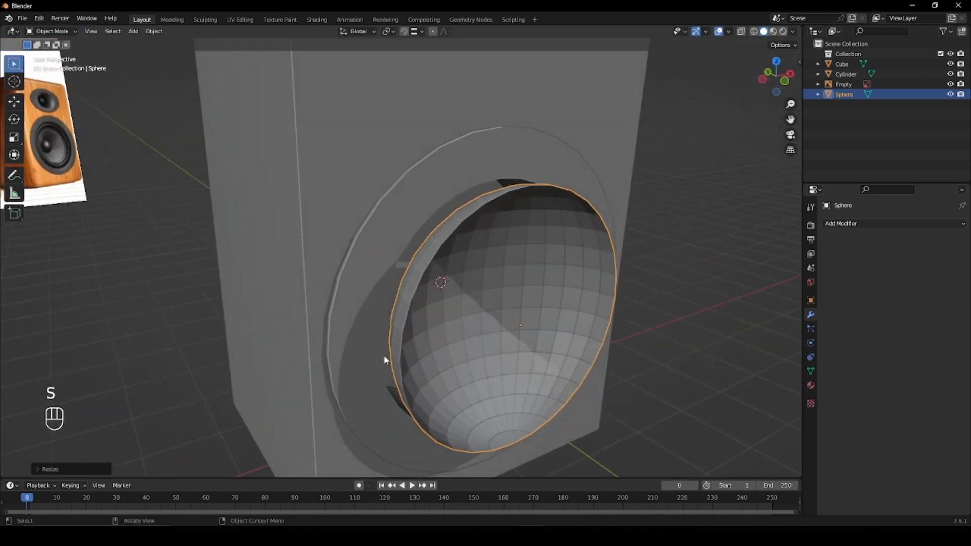
Step: Add a modifier to the woofer cone from the Modifier Properties list
click(861, 224)
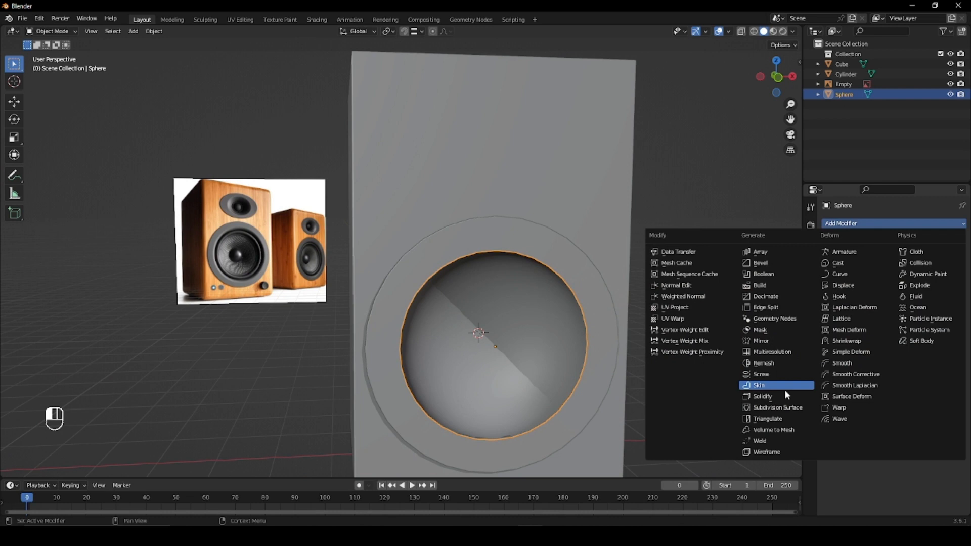
click(763, 396)
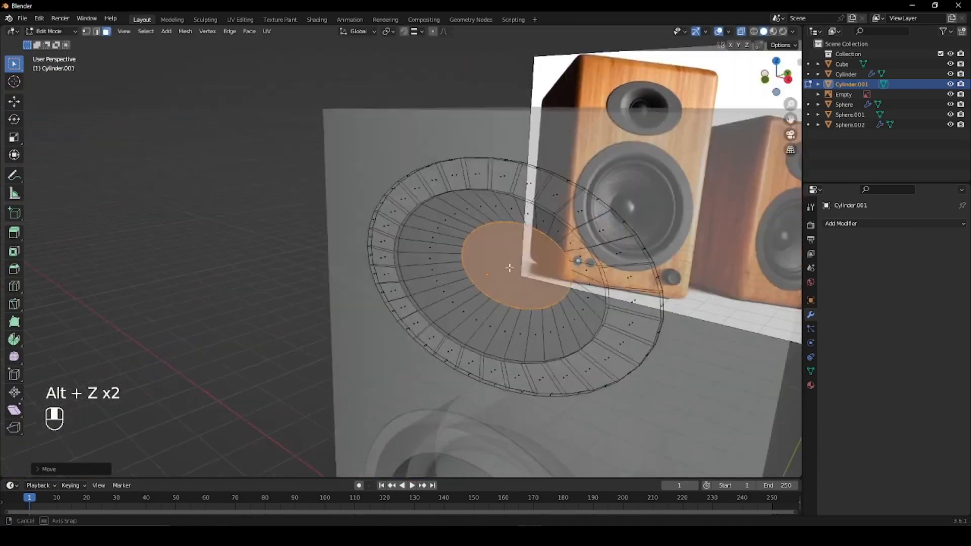
Step: Toggle X-ray to shape the tweeter, then bring up Shift+A to add the knob meshes
key(s)
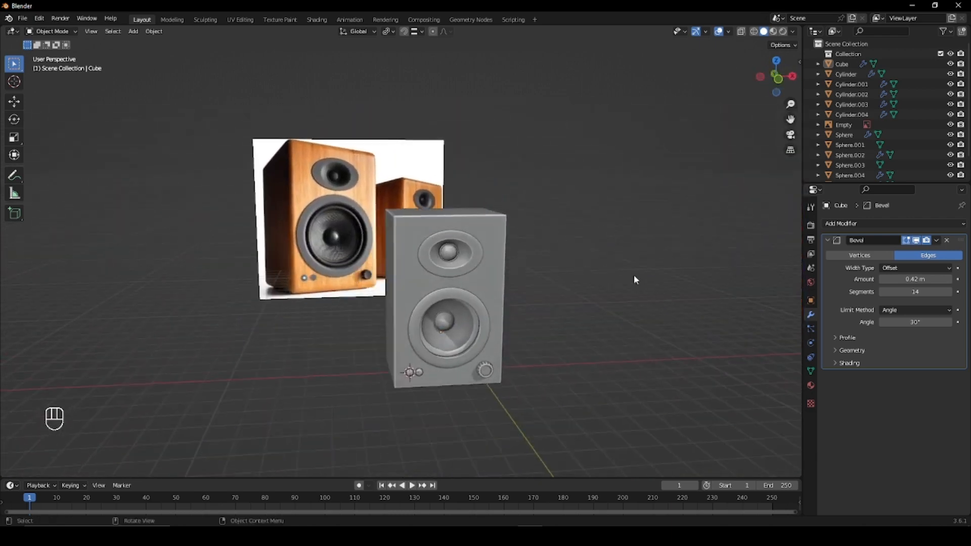
key(shift+a)
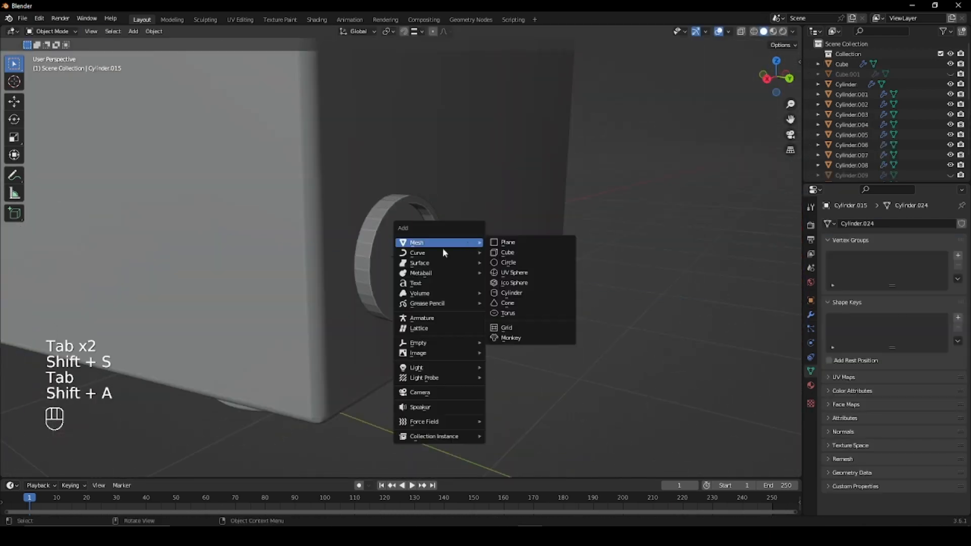